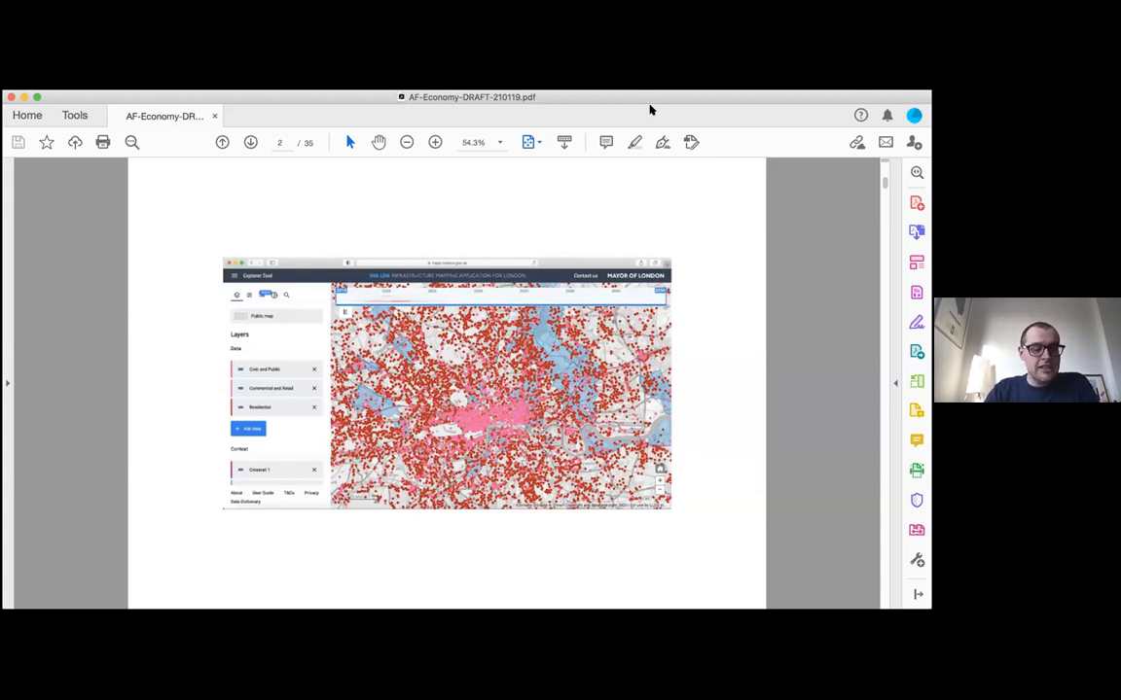
mouse_move(774, 216)
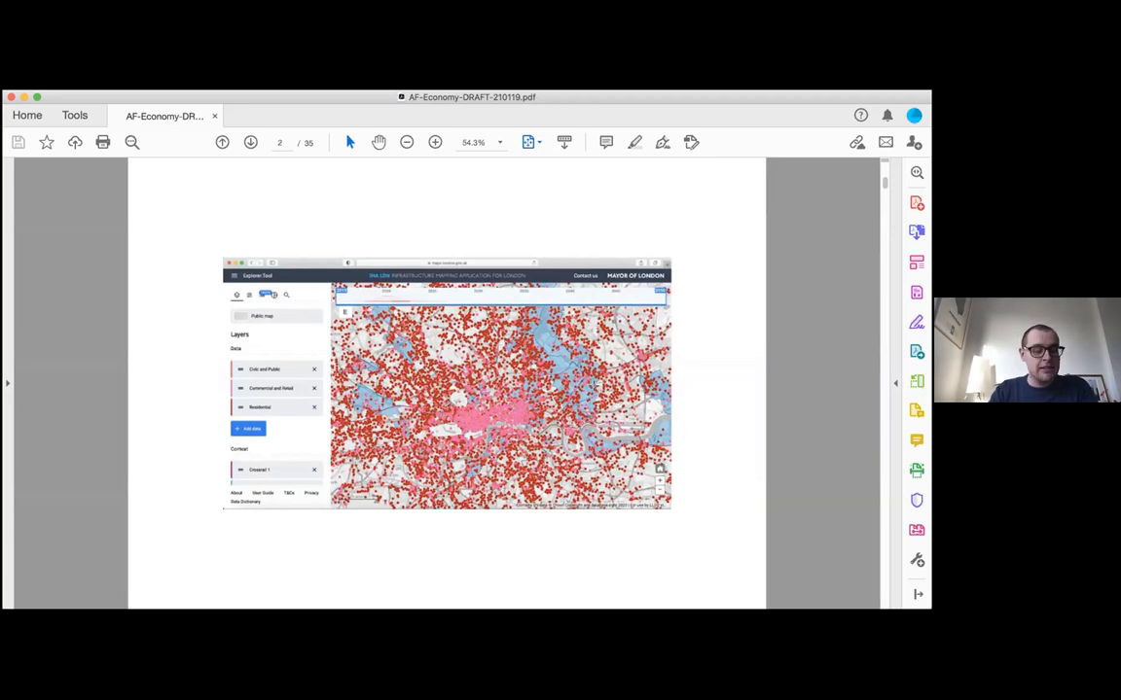
mouse_move(470, 228)
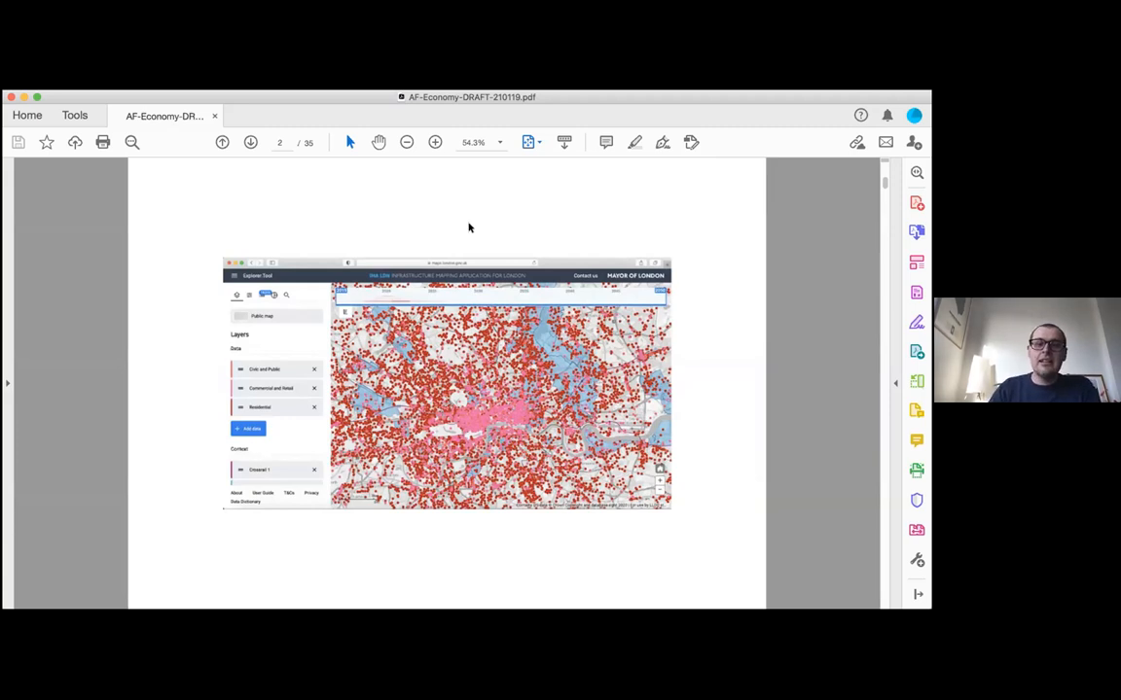
- Advance to slide 3 with the EXCITING LIFESTYLE hoarding and housing banner photos
left_click(250, 142)
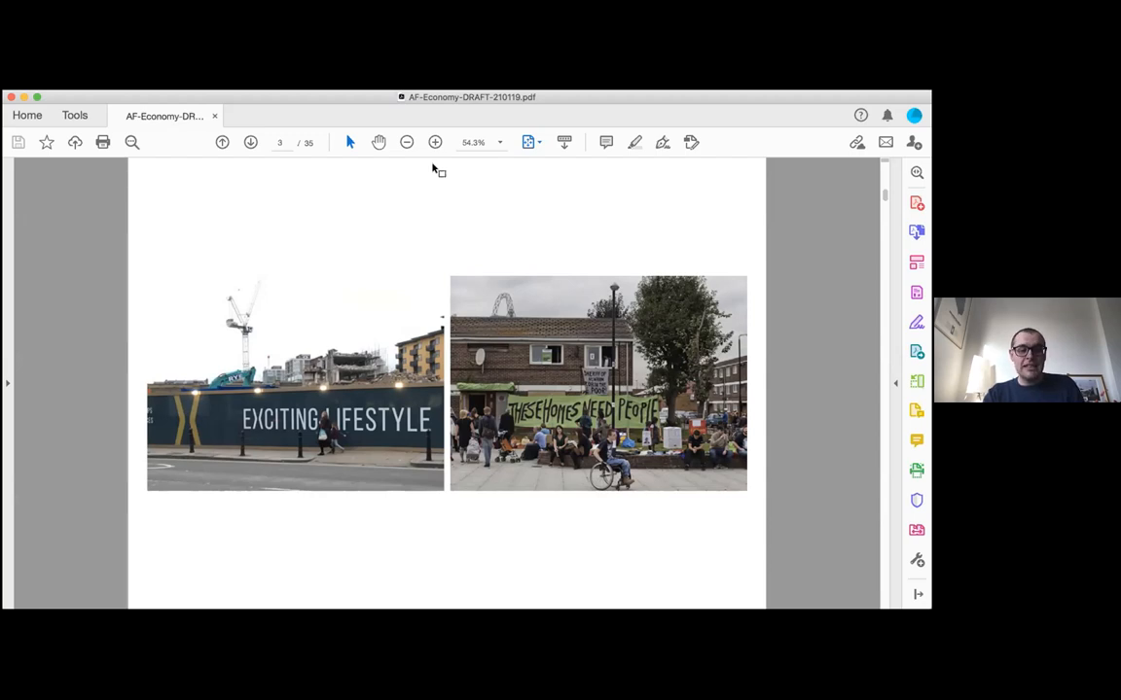
- Advance to page 5 of 35, the ADGB School, Bernau 1930 photograph
left_click(250, 142)
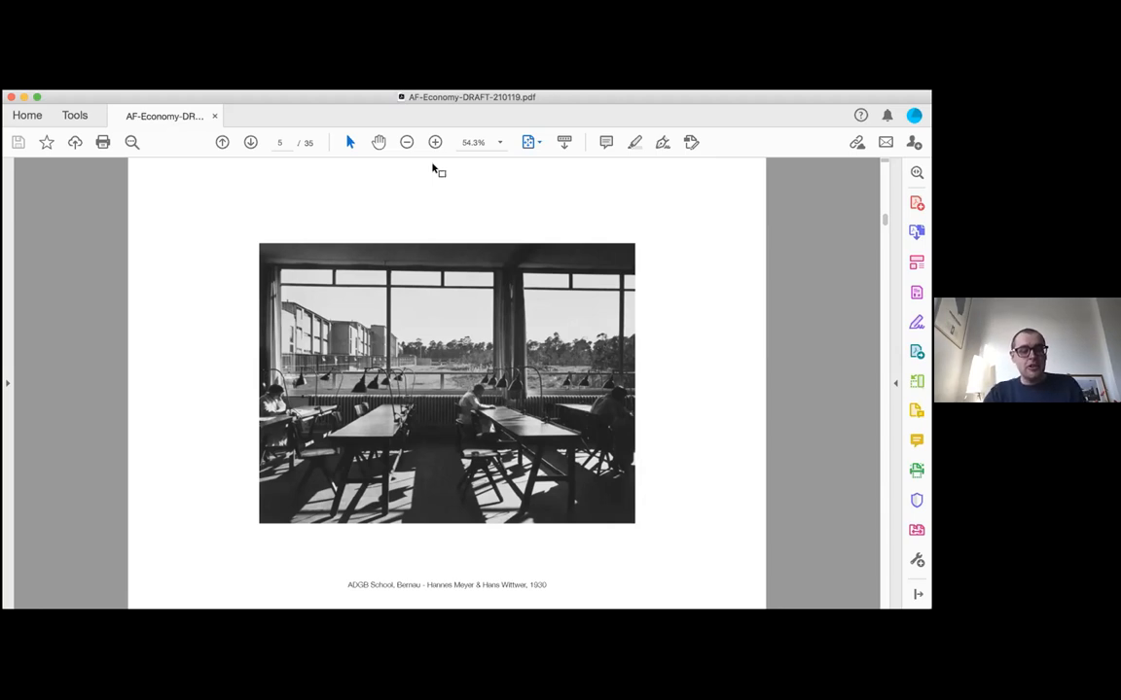
mouse_move(529, 228)
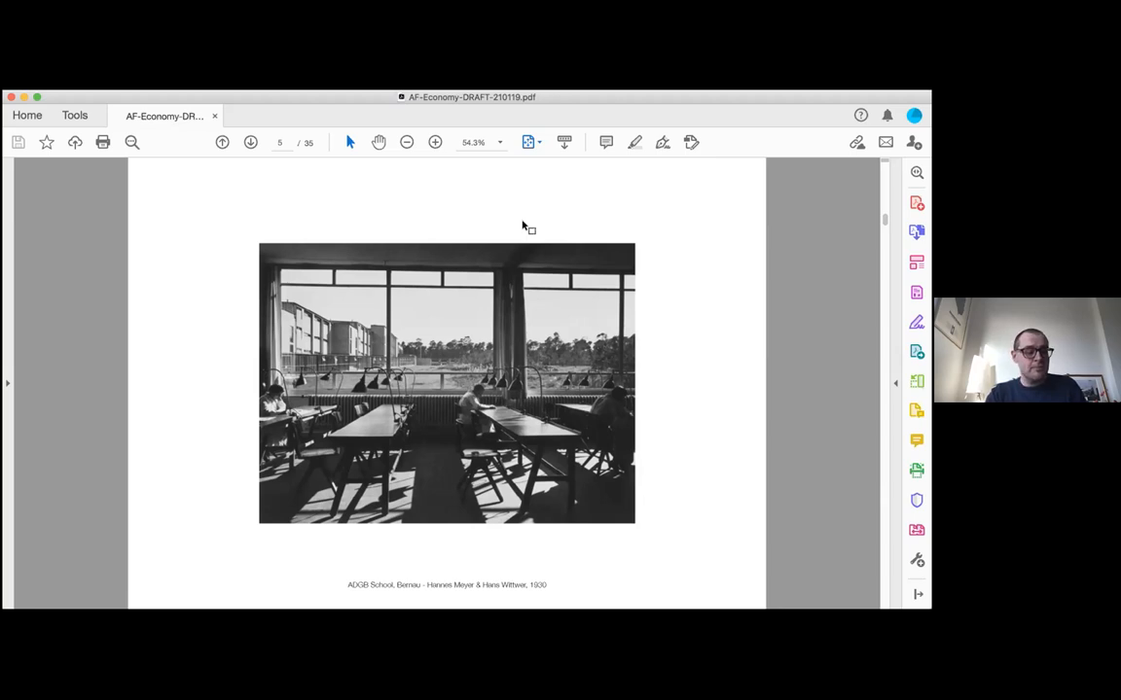
- Advance to page 7 showing Office WinHov's De Loodsen, Amsterdam floor plans
left_click(250, 142)
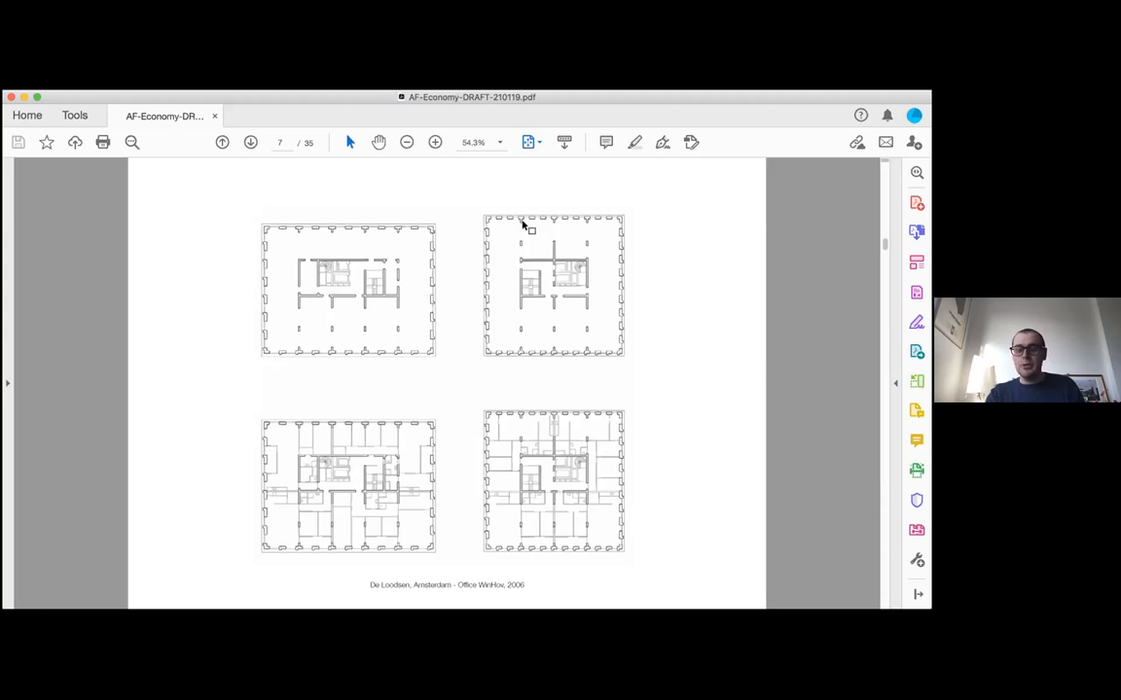
- Go to page 8, Schütte-Lihotzky's Frankfurt Kitchen photo from 1926
left_click(250, 142)
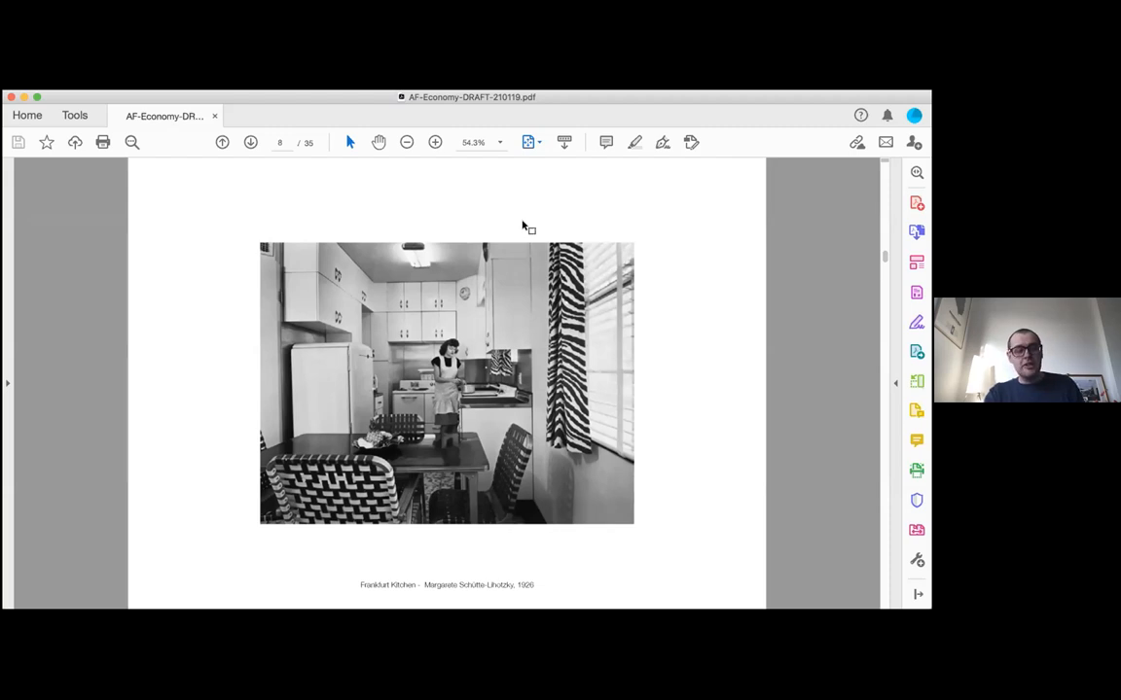
- Go to page 9, Rotor's photo of the OMA efficiency slide on a monitor
left_click(250, 142)
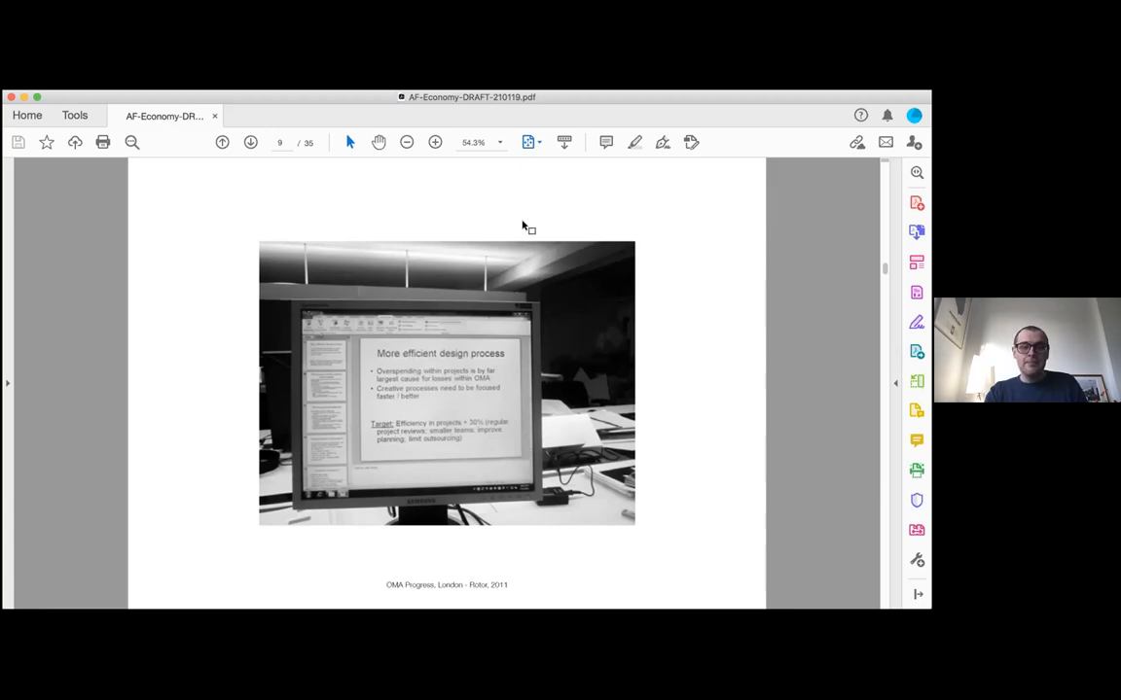
- Go to page 10, Tony Fretton's Groningen Apartment Building drawing from 2001
left_click(250, 142)
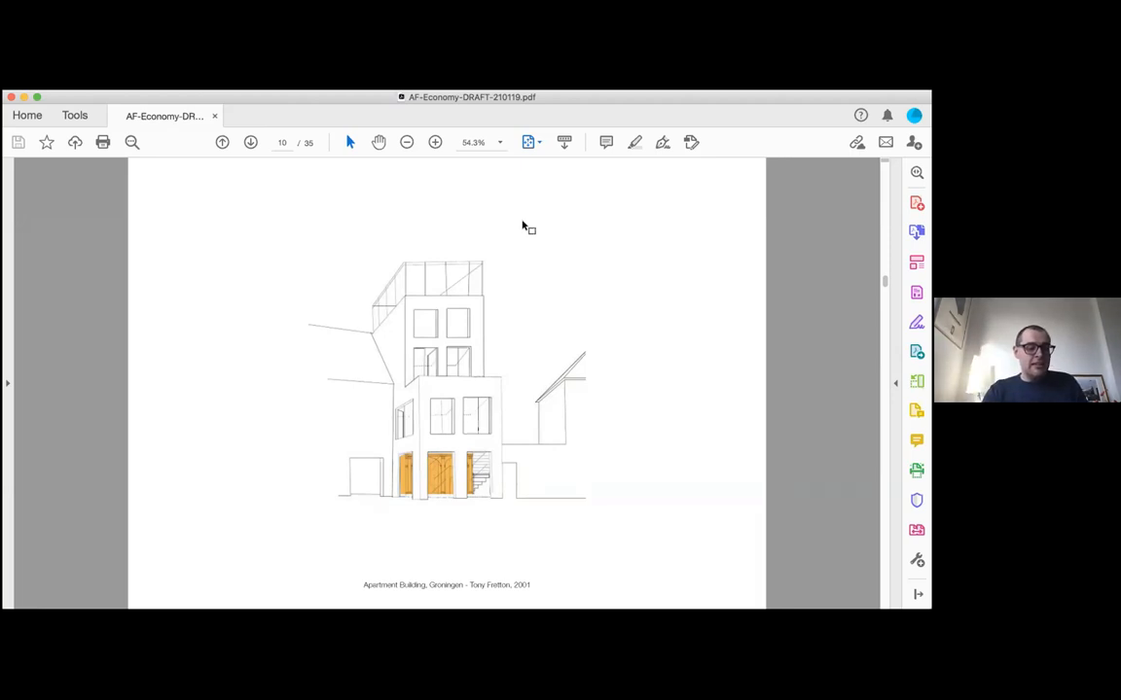
- Page forward to the George Orwell quotation slide on page 11
left_click(250, 142)
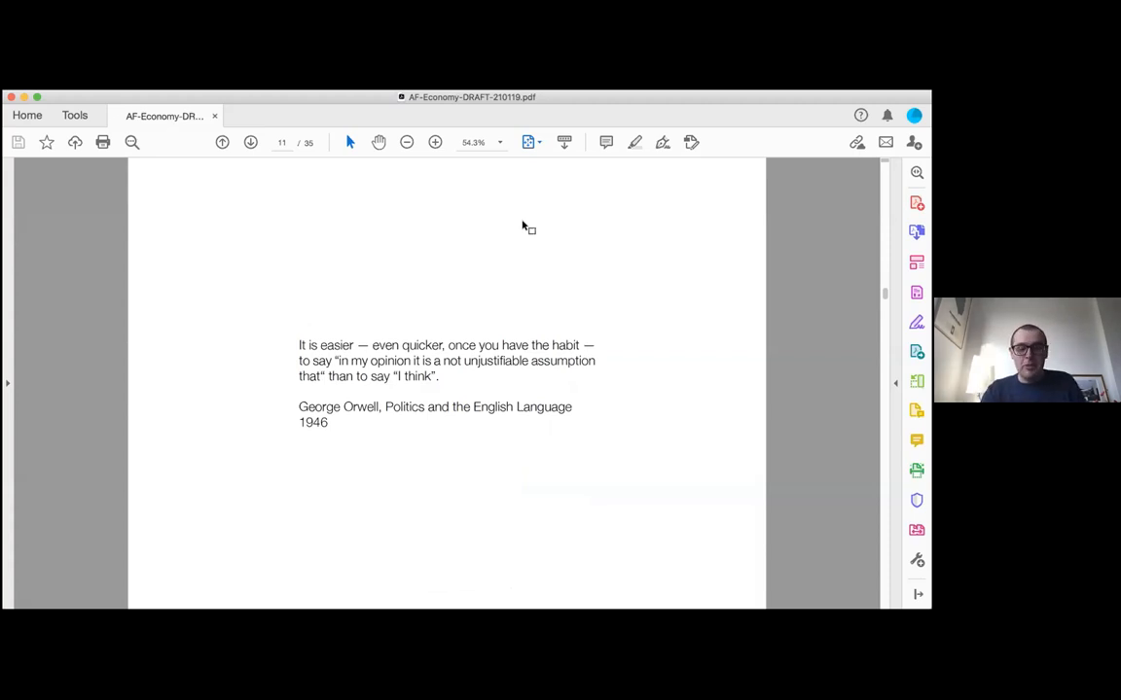
mouse_move(572, 440)
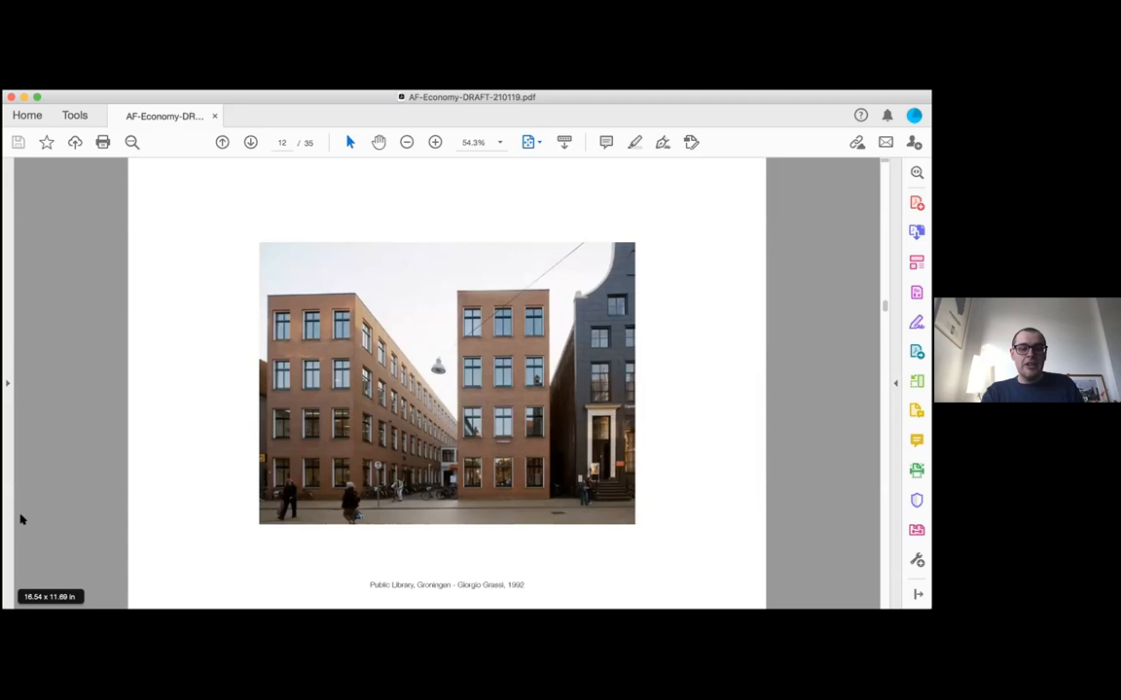
- Go to page 13, Lacaton & Vassal's 96 Logements, Chalon-sur-Saône interior photo
left_click(250, 142)
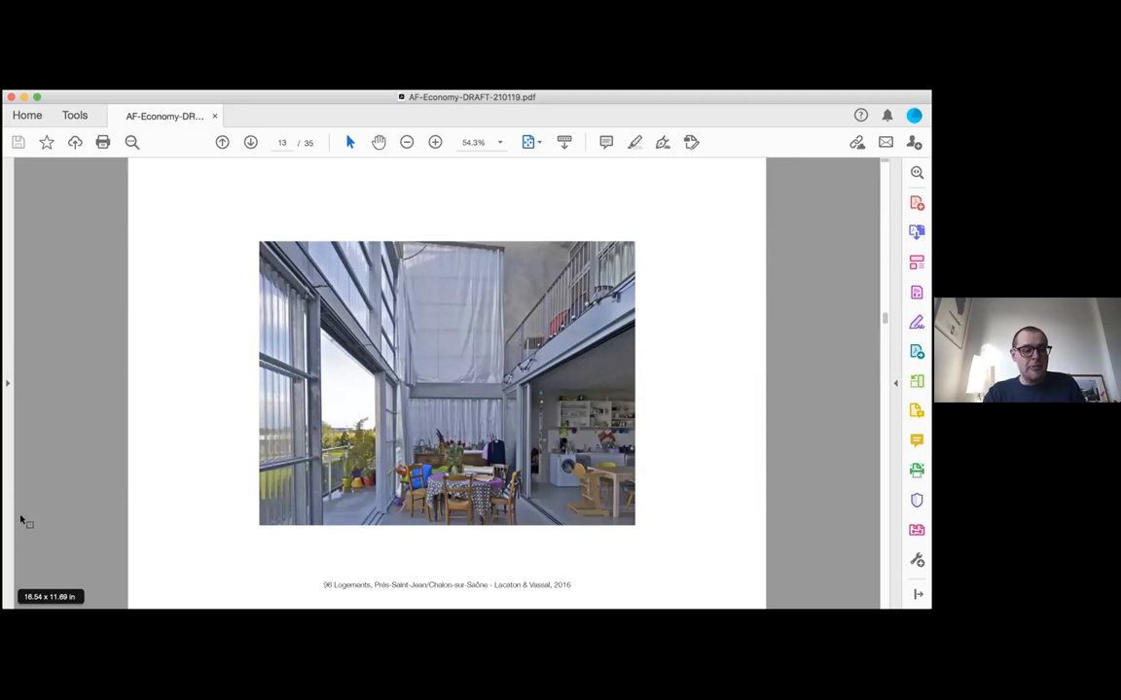
- Go to page 14, the grid of twelve brick housing facades
left_click(250, 142)
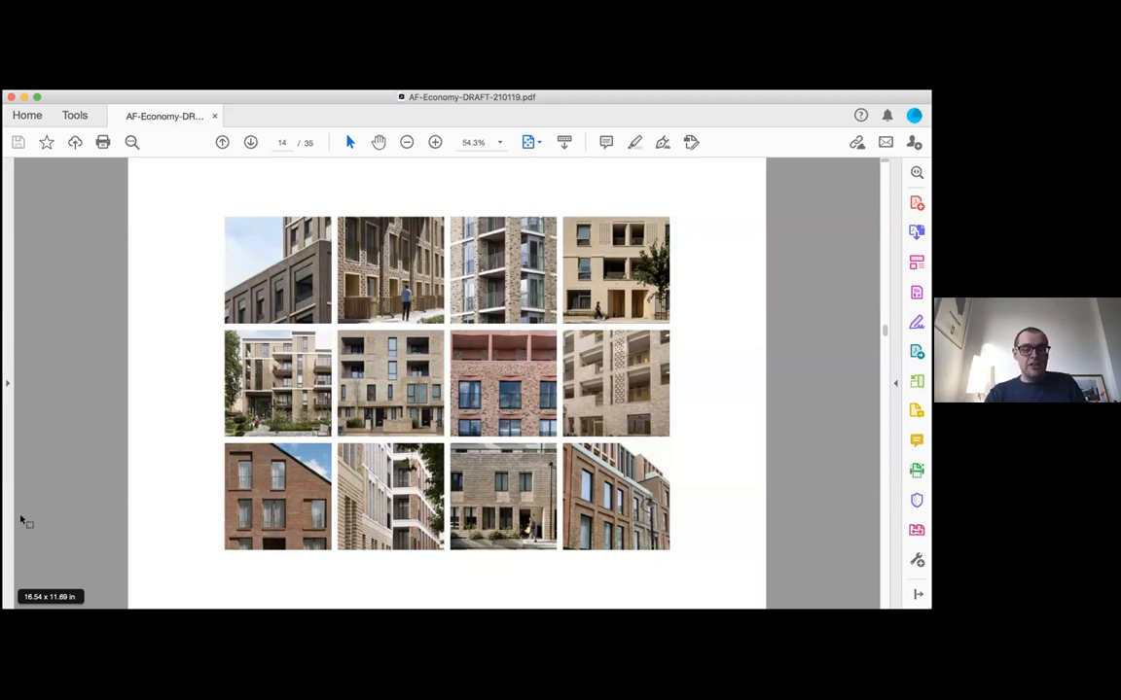
mouse_move(165, 516)
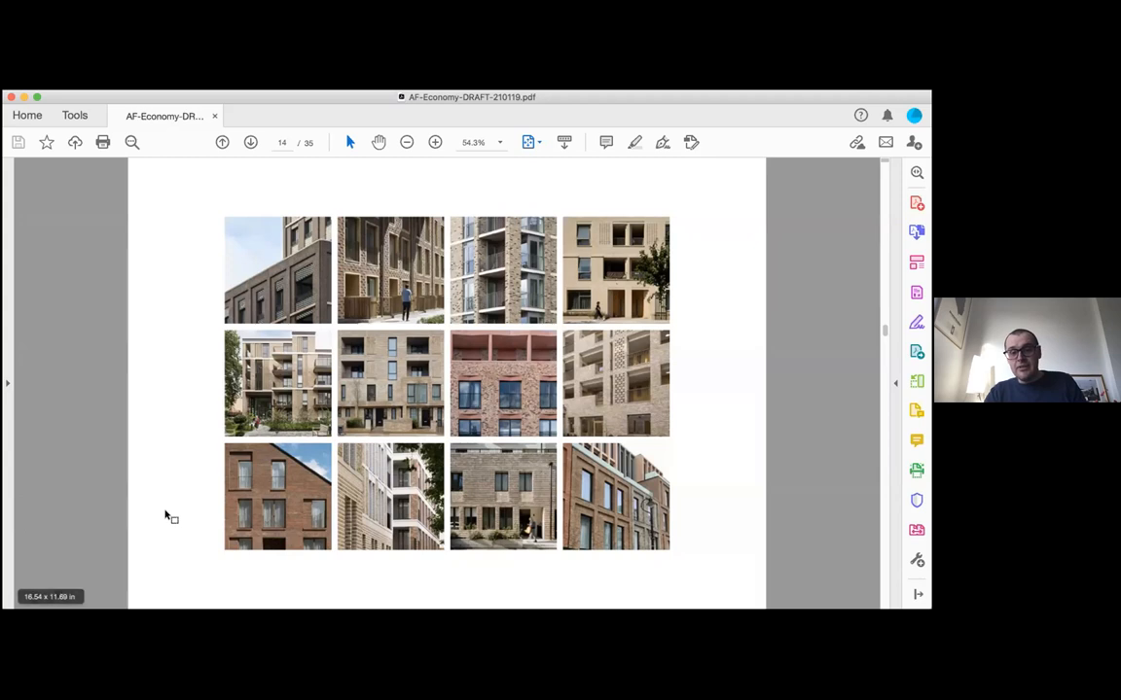
mouse_move(191, 516)
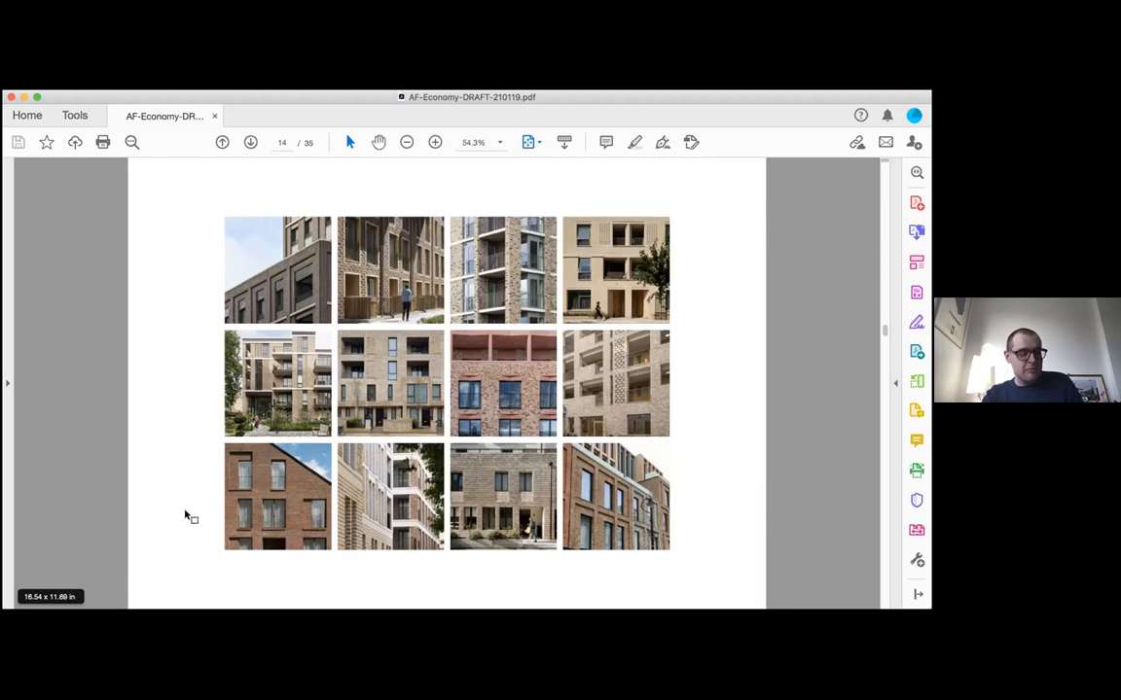
- Page through the construction photos on page 15 to the Upper Lawn Pavilion slide, page 16
left_click(250, 142)
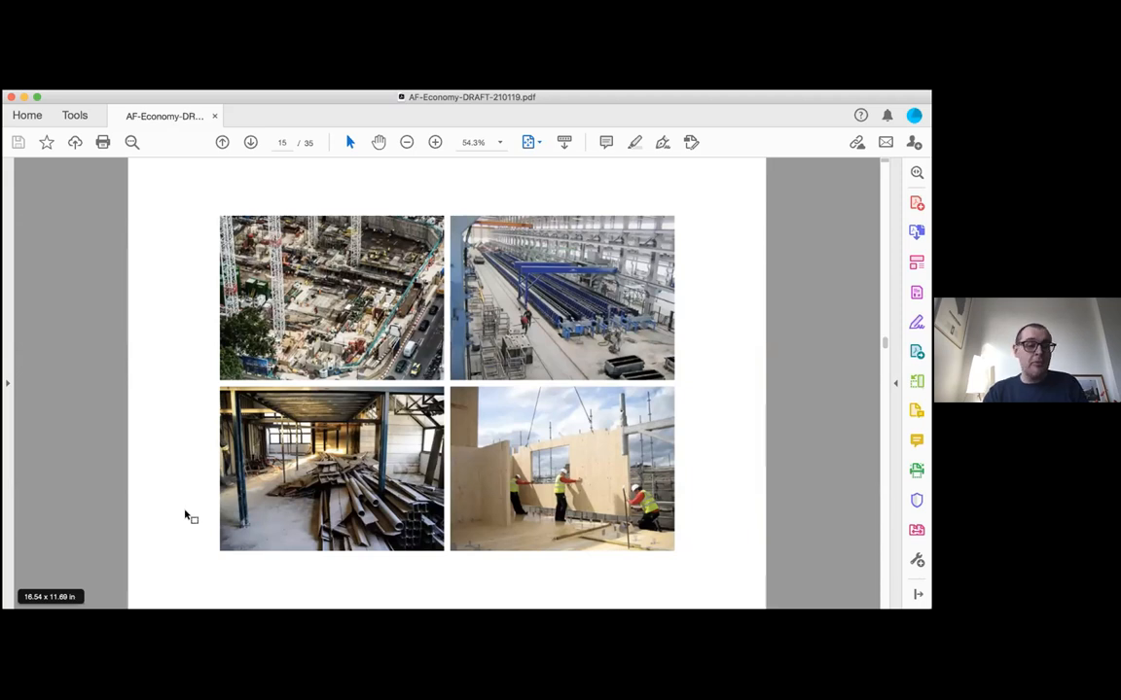
left_click(250, 142)
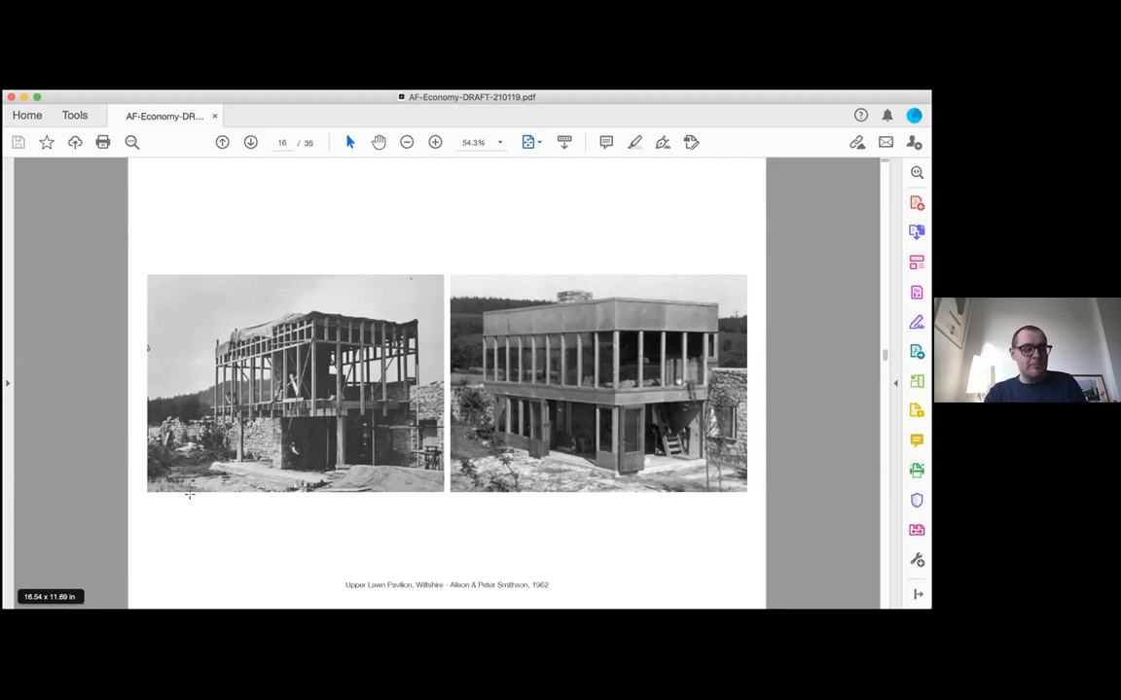
- Page forward past the Melnikov House and Timmerhuis deconstruction slides to page 20, Tour Bois-le-Prêtre
left_click(250, 142)
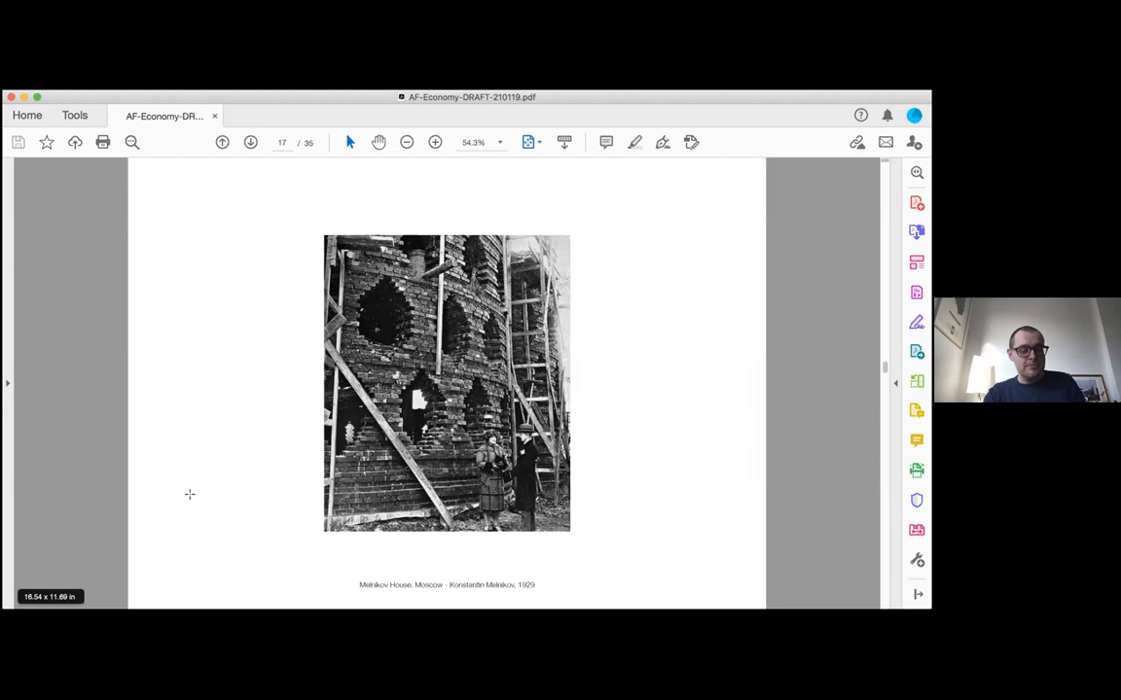
left_click(250, 142)
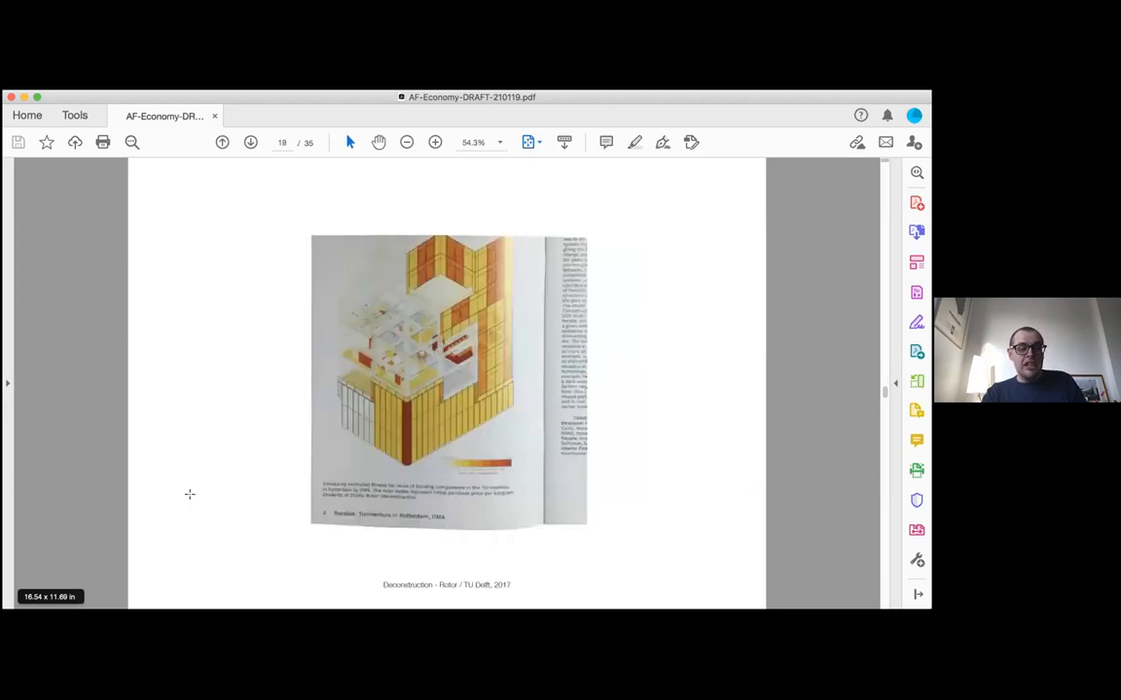
left_click(250, 142)
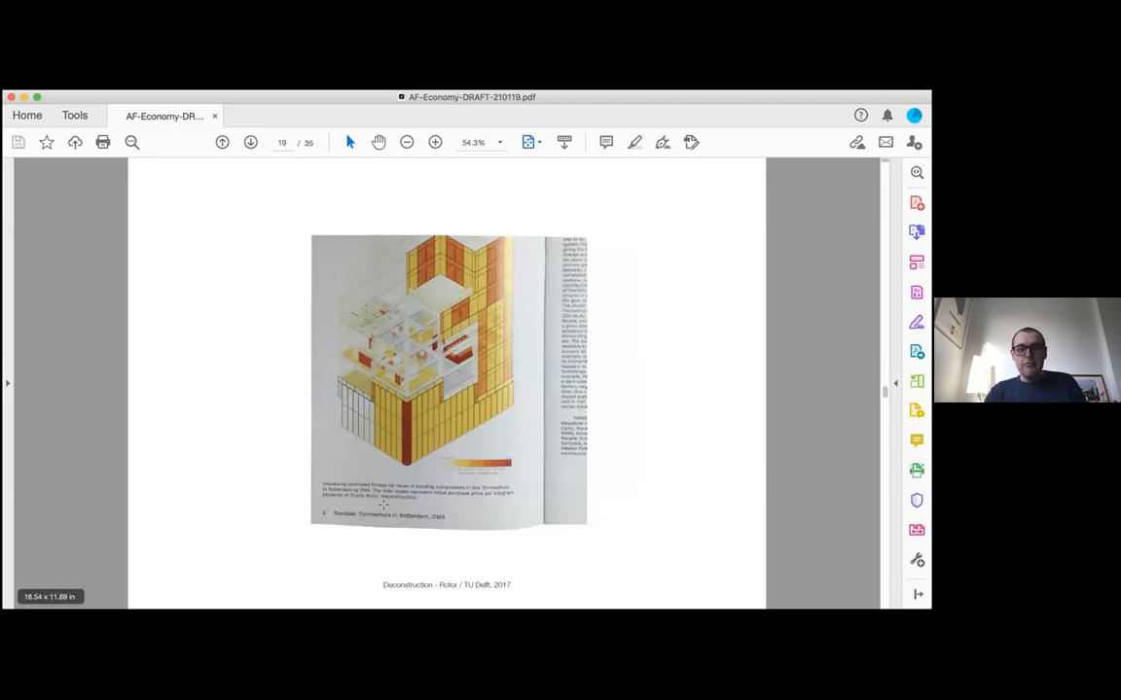
mouse_move(581, 566)
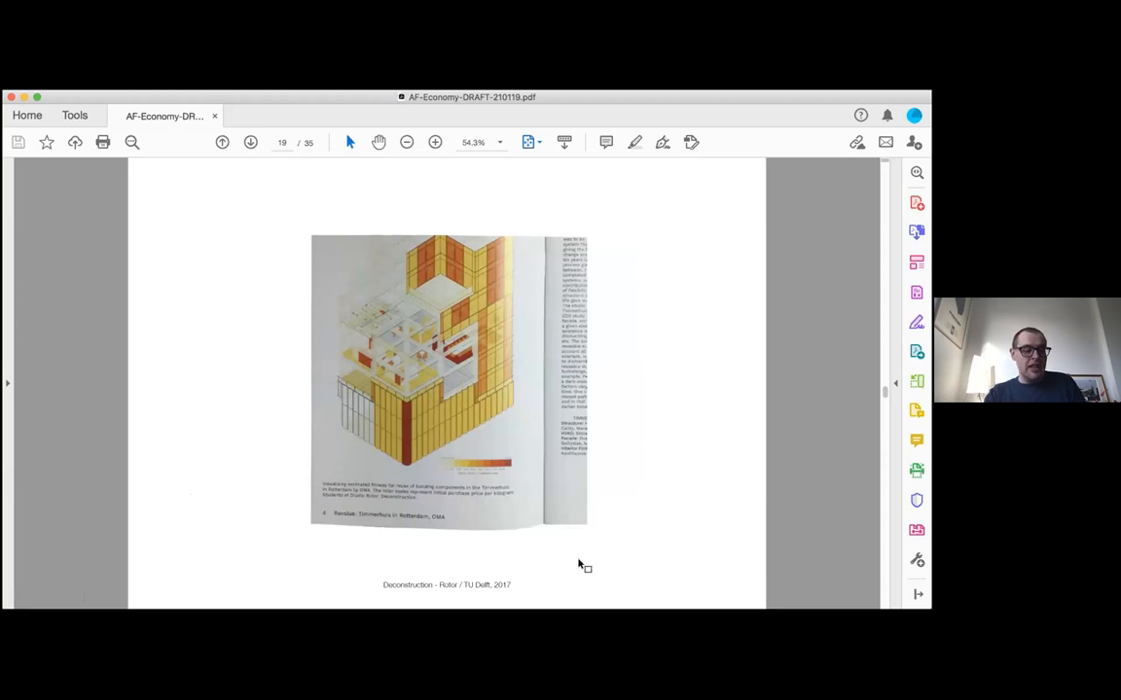
left_click(250, 142)
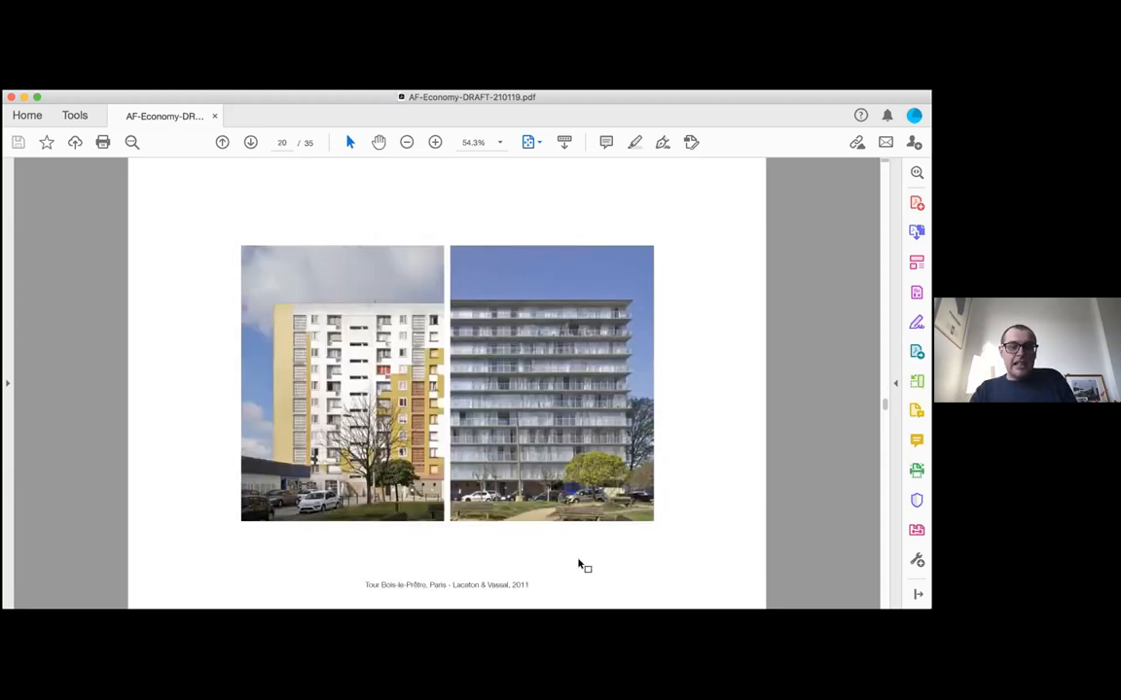
mouse_move(542, 564)
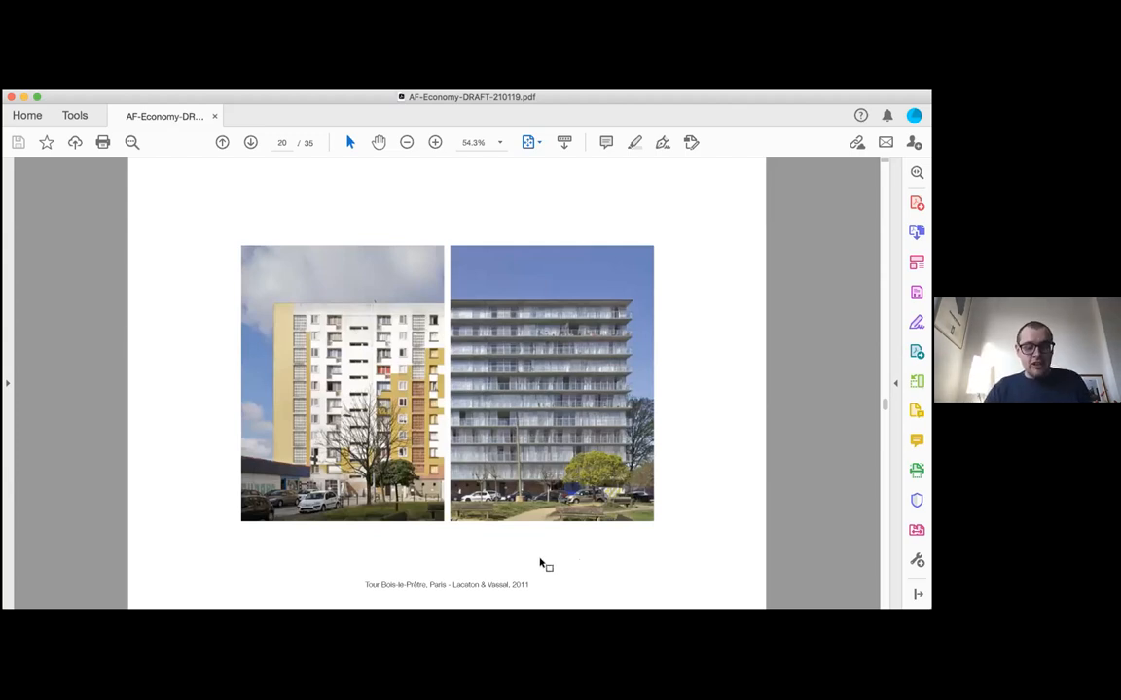
mouse_move(525, 553)
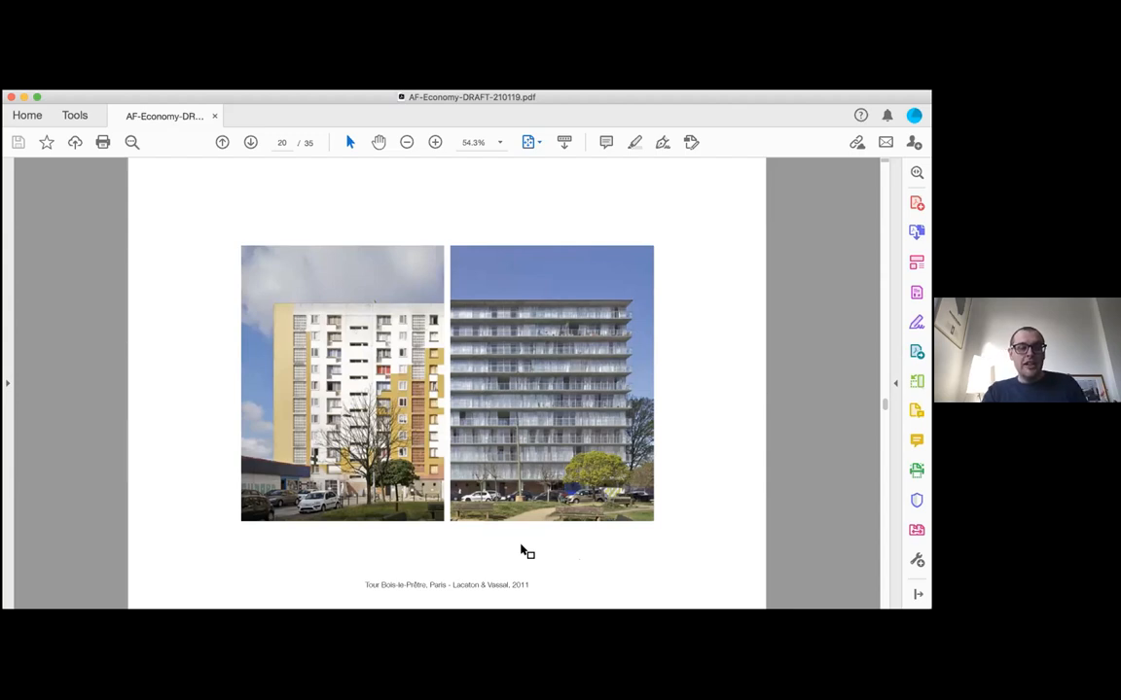
- Advance to page 25, Sol LeWitt's Wall Drawing 42 certificate
left_click(250, 142)
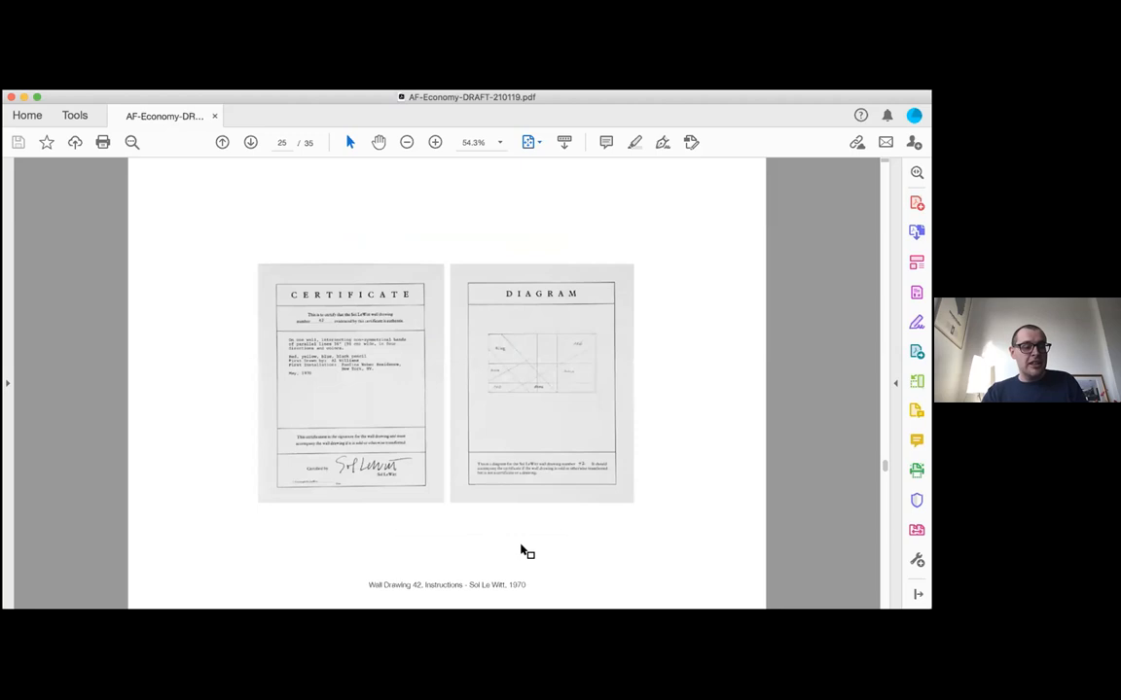
mouse_move(442, 516)
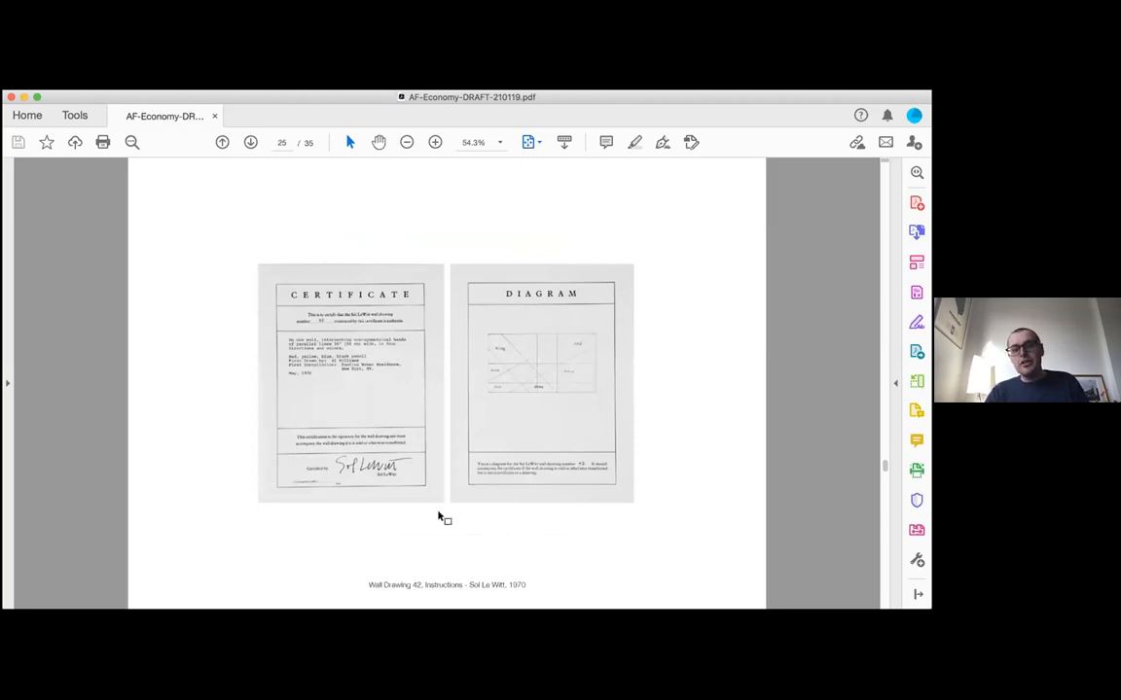
mouse_move(487, 458)
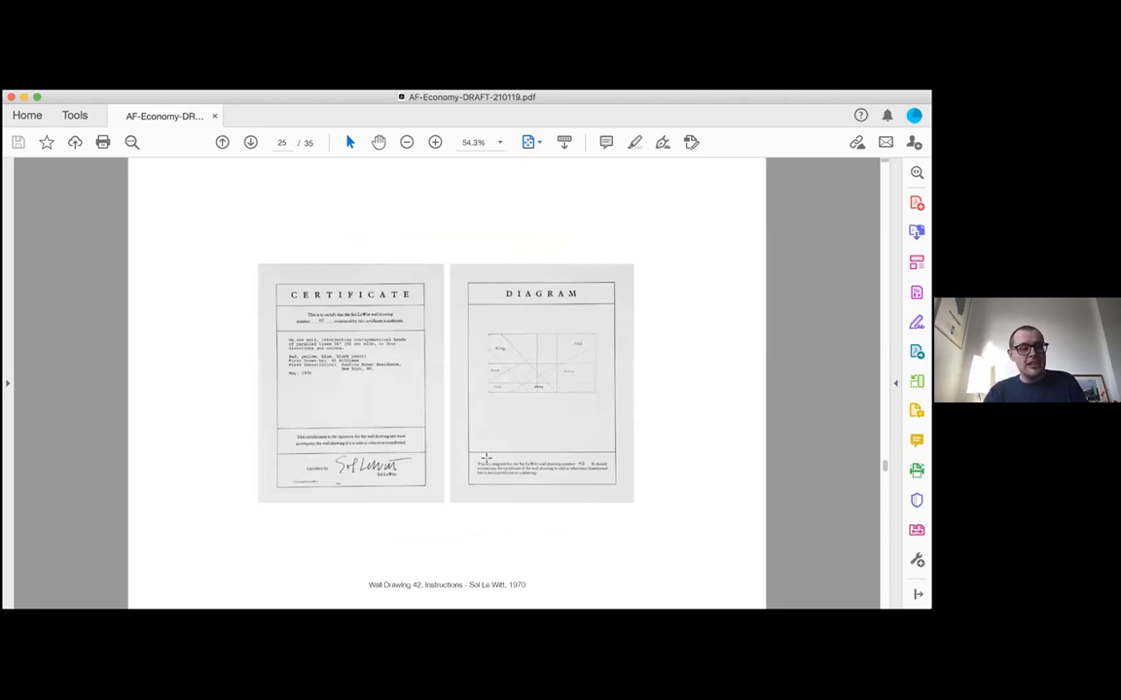
mouse_move(411, 416)
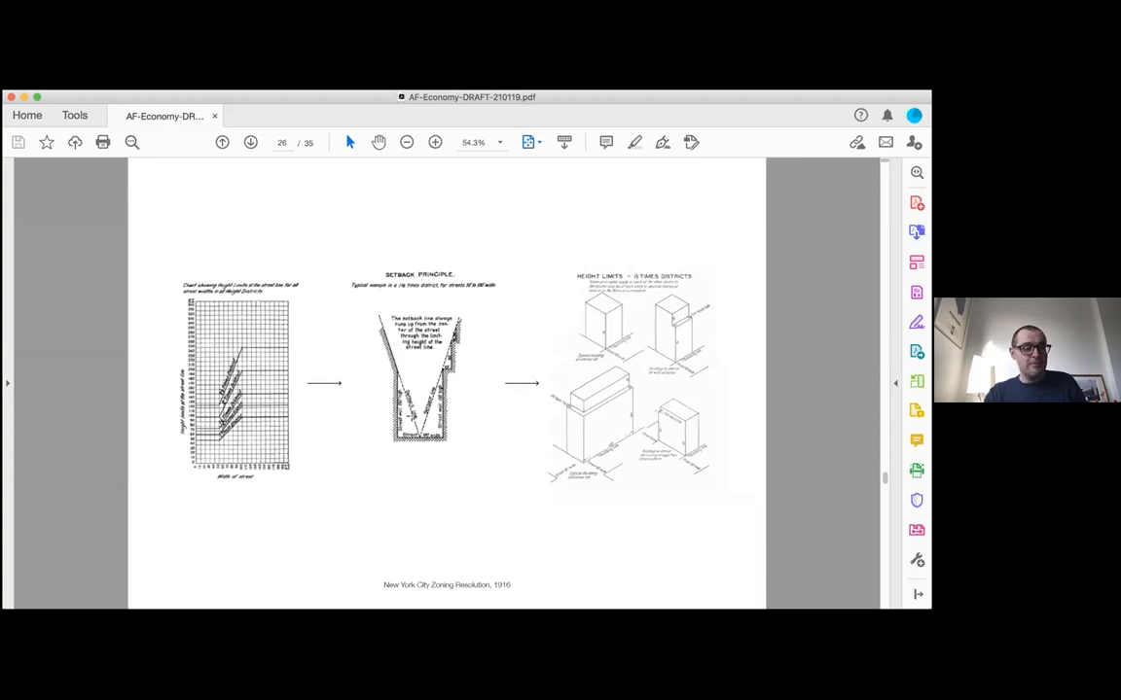
- Advance to page 27, the OMA/Rem Koolhaas Typical Plan book spread
left_click(250, 142)
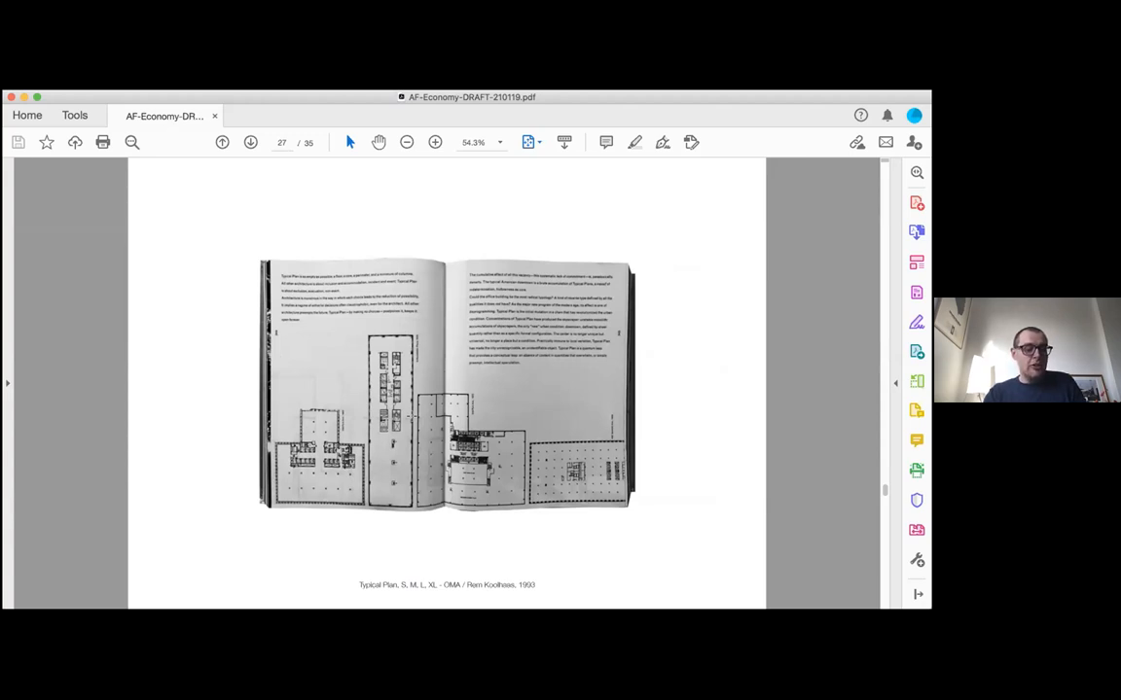
- Advance to page 29, Aureli's The Monument and the Field photos
left_click(250, 142)
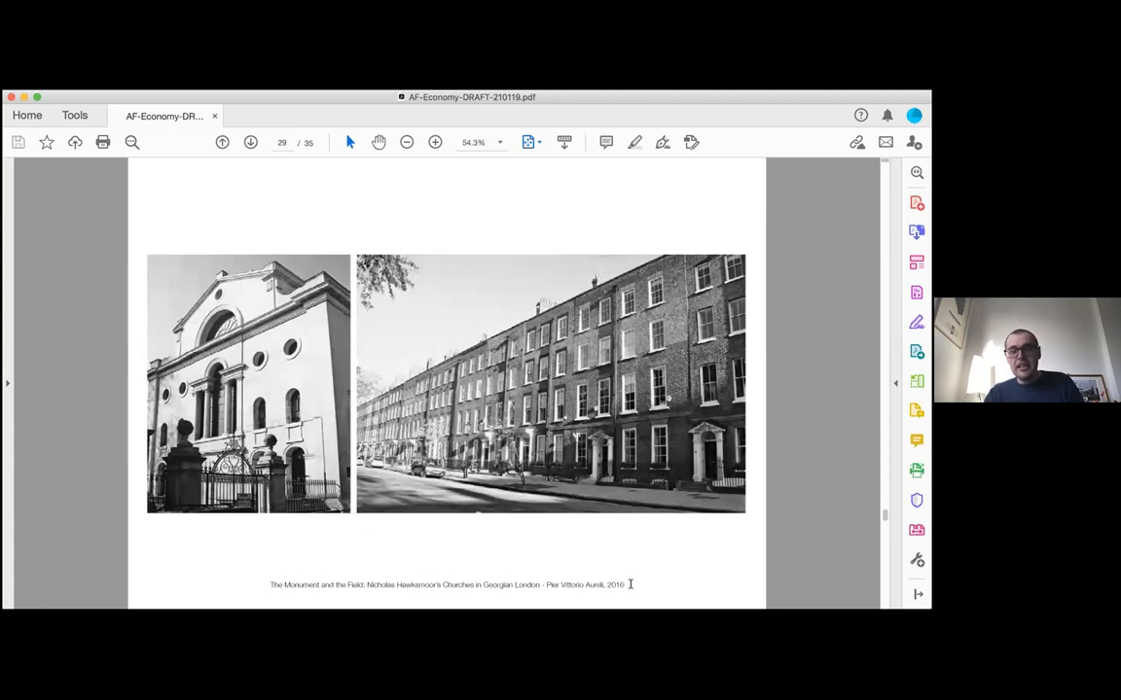
mouse_move(673, 584)
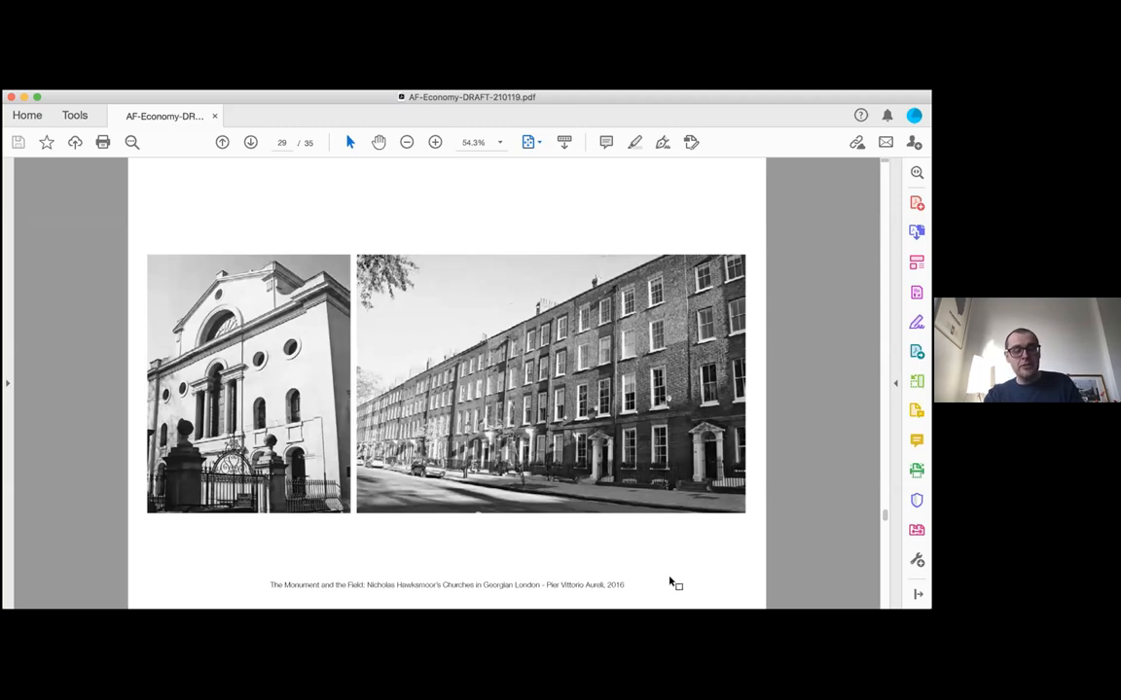
- Scroll down to page 30, Kollhoff & Rapp's Piraeus, Amsterdam photograph
scroll("down", 3)
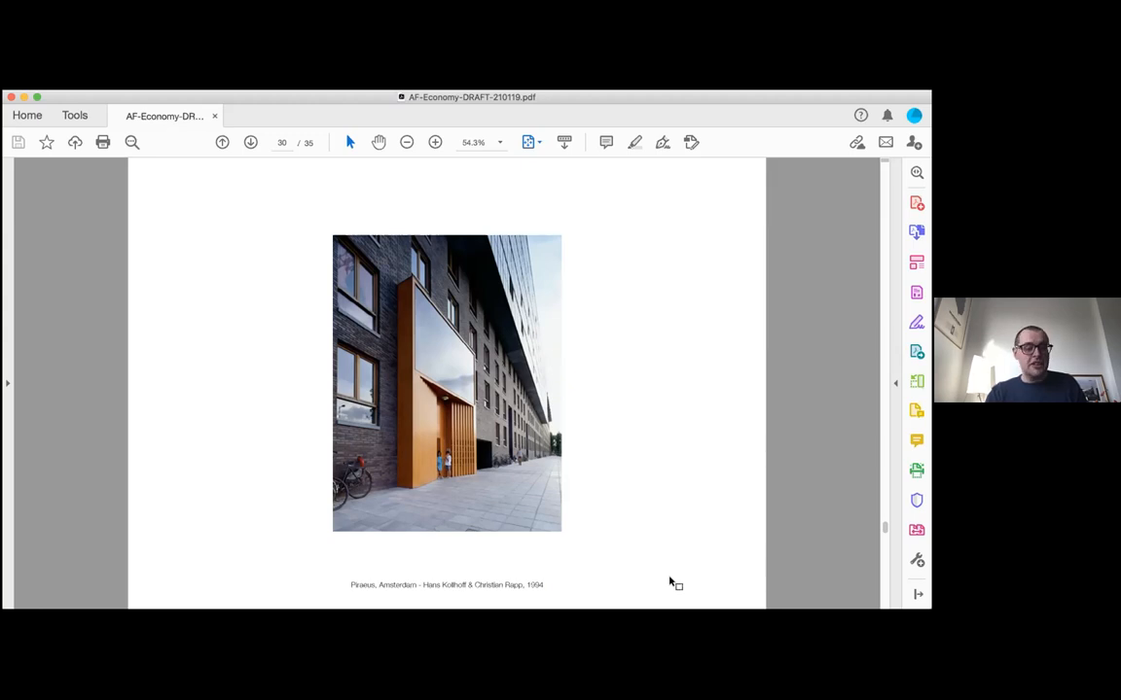
- Advance to page 32, aerial photos of Los Angeles and Quinta da Malagueira
left_click(250, 142)
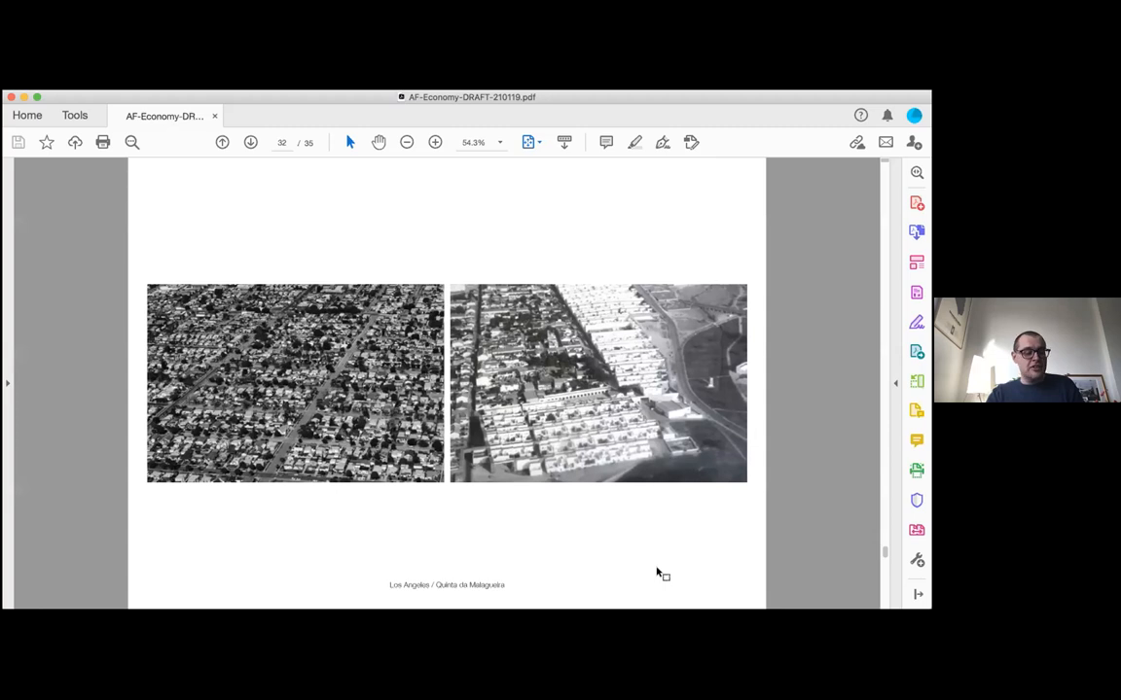
mouse_move(607, 568)
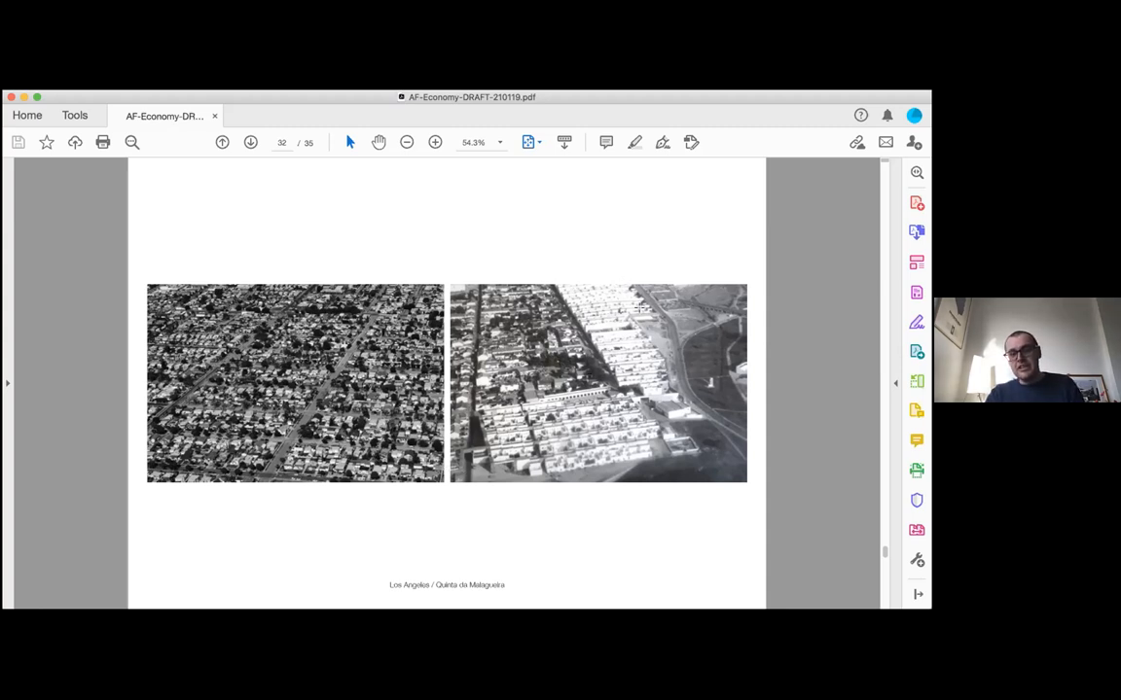
mouse_move(681, 456)
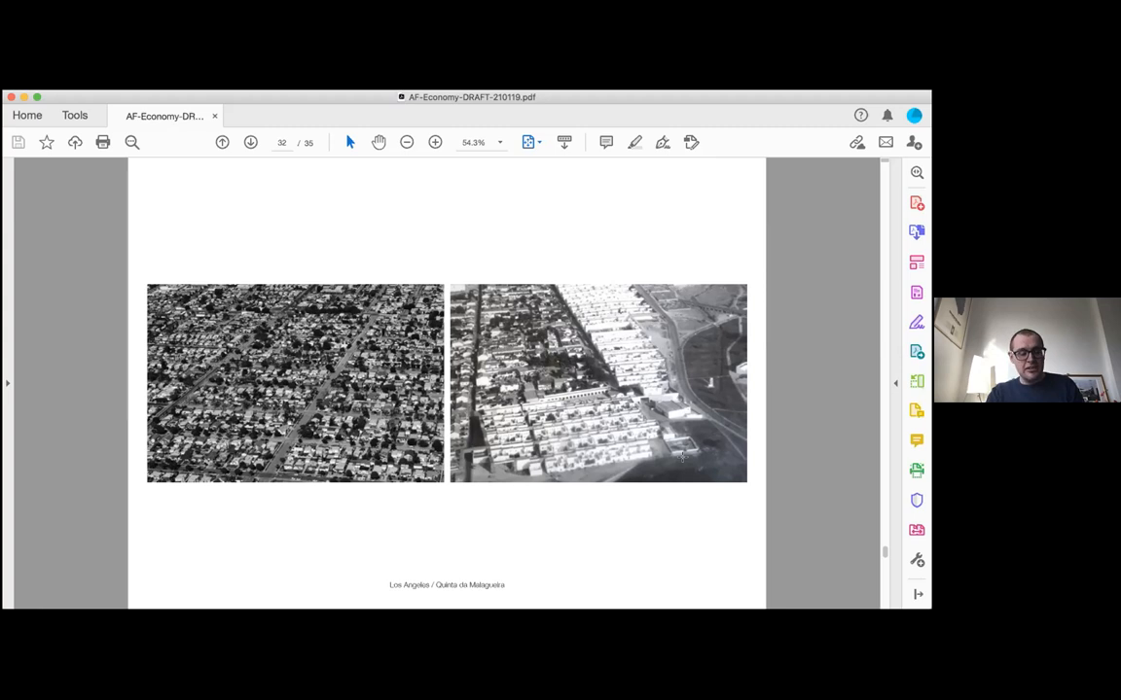
- Advance to page 33, the grid of twelve interior and street photos
left_click(250, 142)
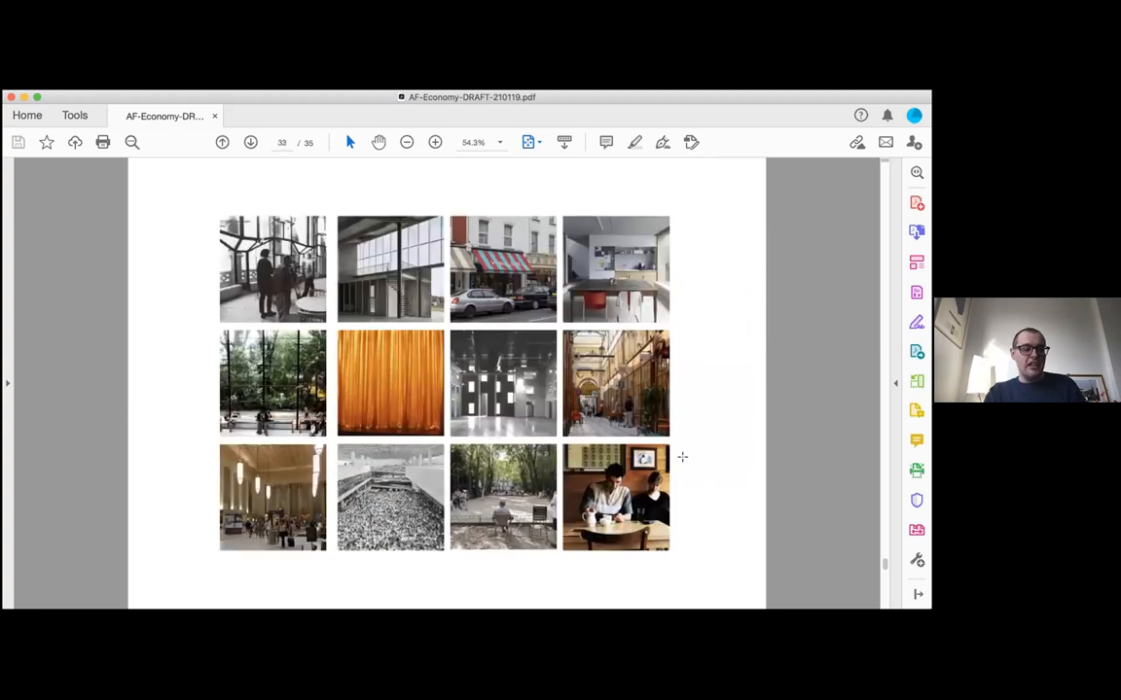